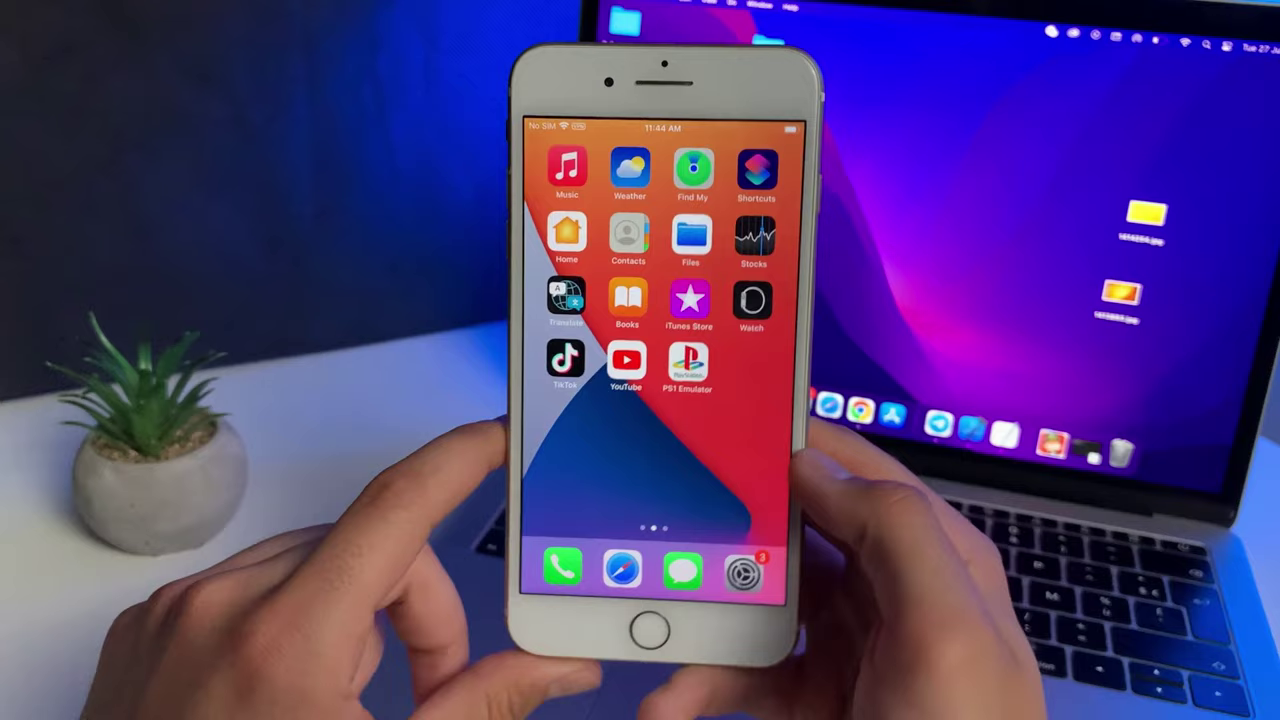
Launch the Settings app from the Home Screen dock.
click(744, 563)
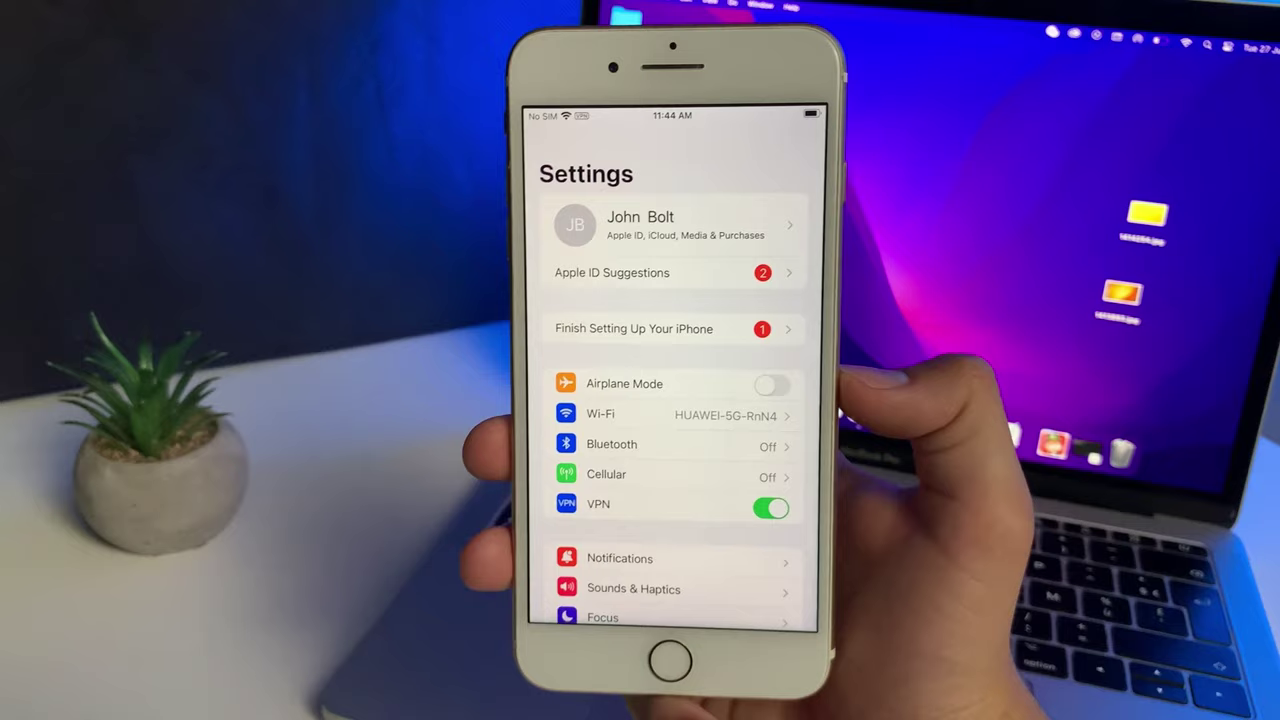
Confirm Background App Refresh is on for the listed apps, then leave that page.
scroll(down, 3)
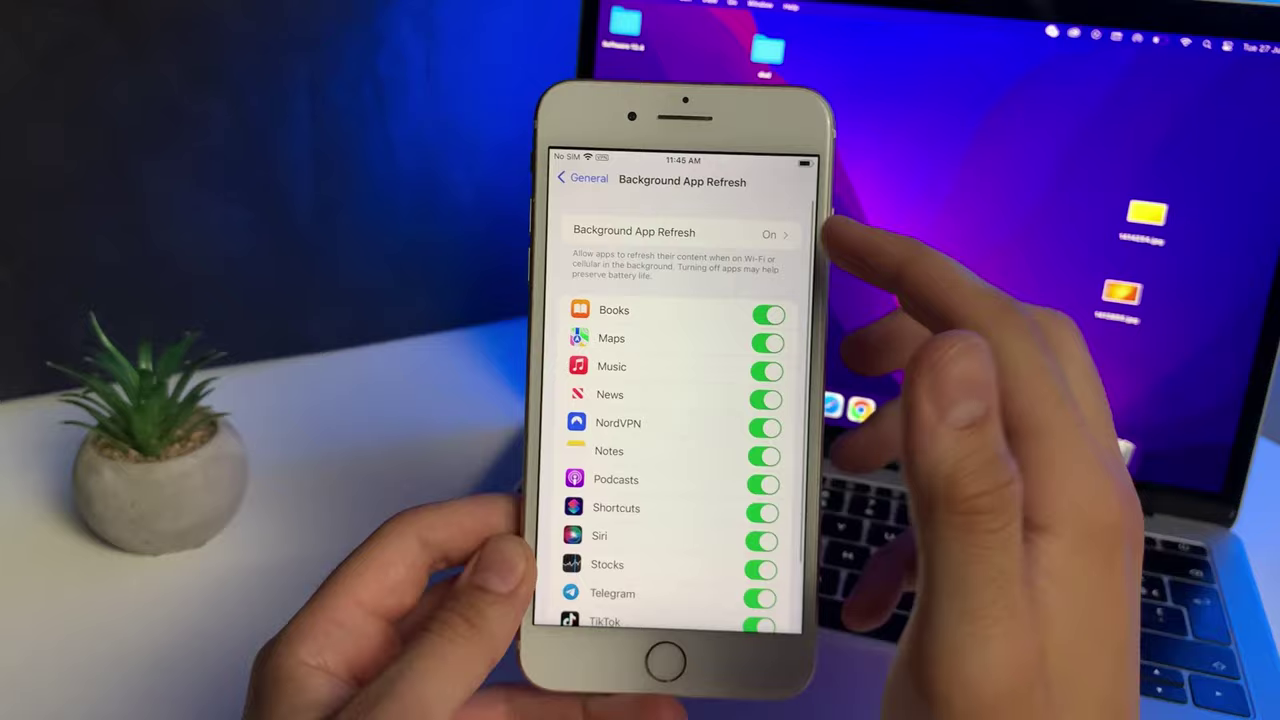
click(680, 232)
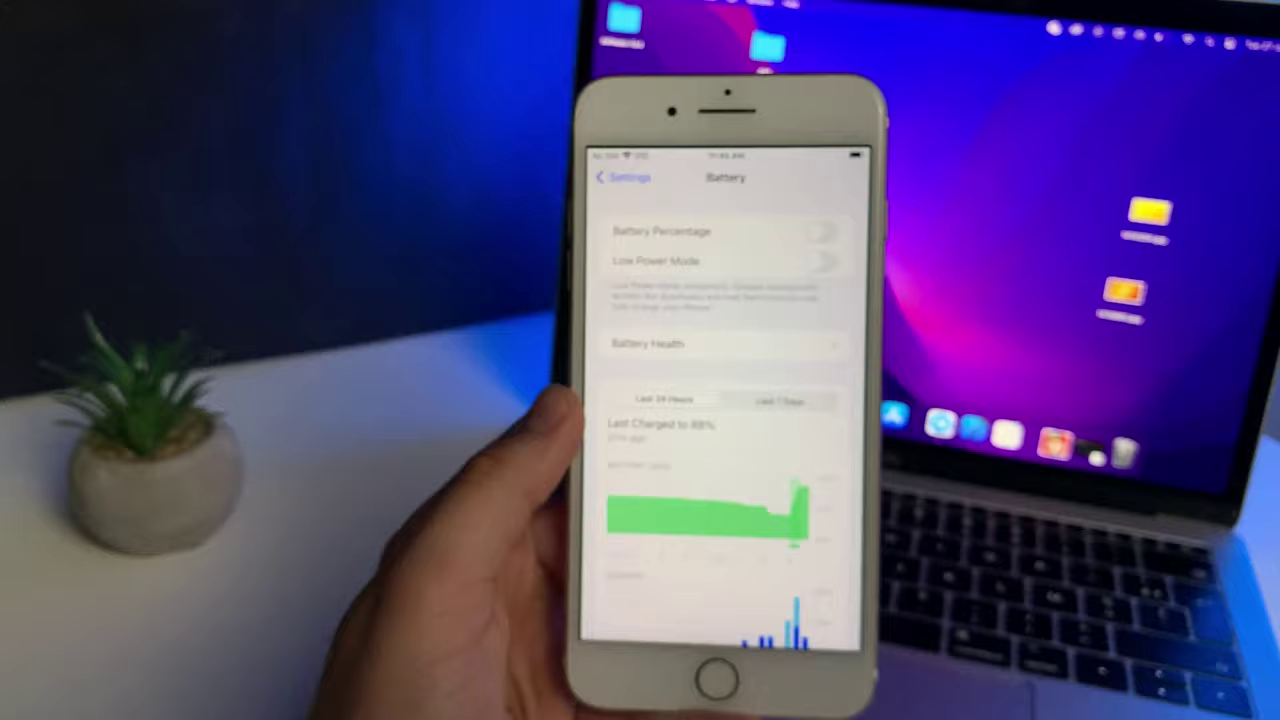
After confirming Low Power Mode is off, go back from Battery to the main Settings list.
click(610, 178)
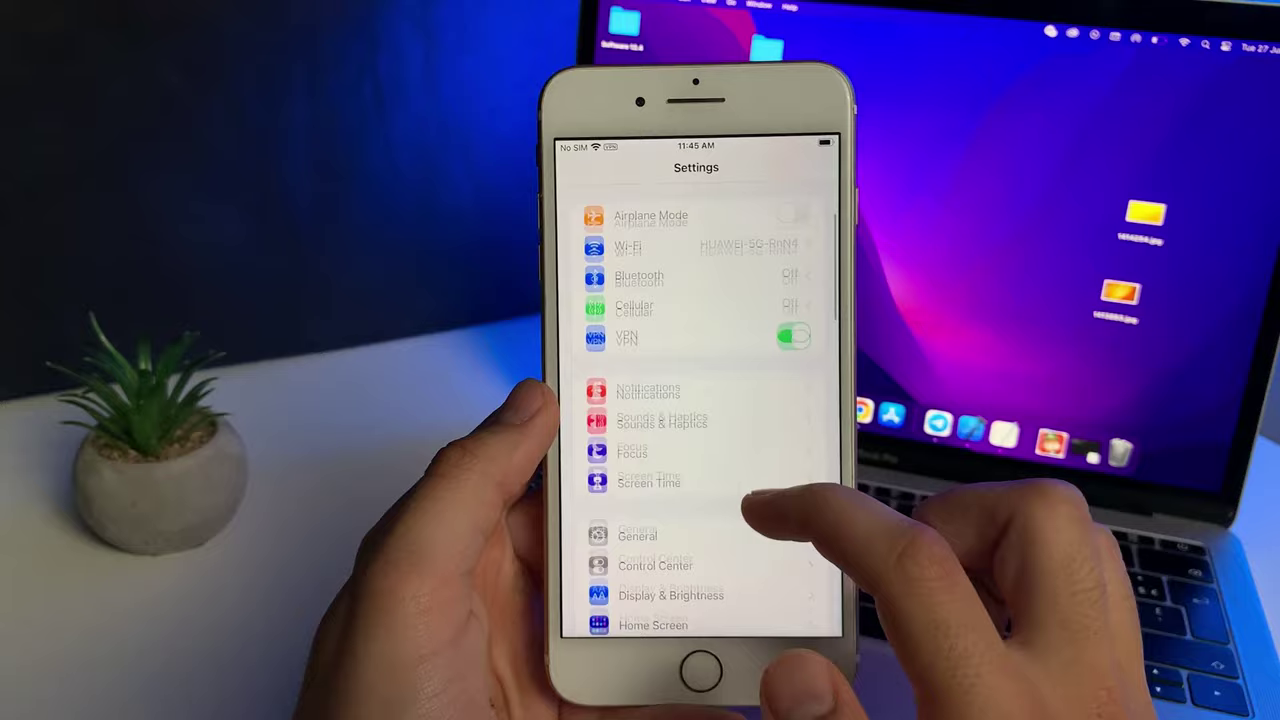